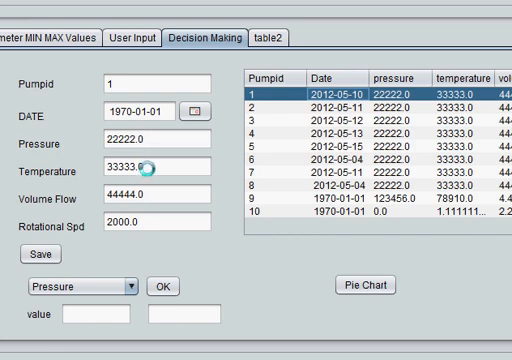
{"action": "mouse_move", "coordinate": [156, 192]}
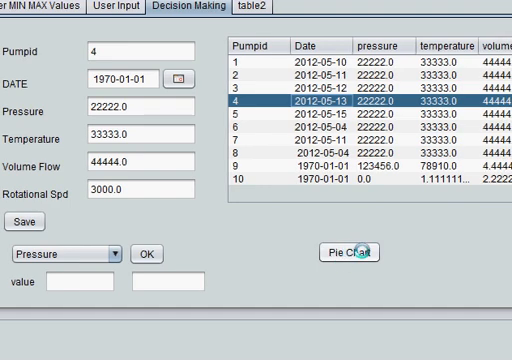
Trigger the Pie Chart button on the running Decision Making form.
{"action": "left_click", "coordinate": [348, 252]}
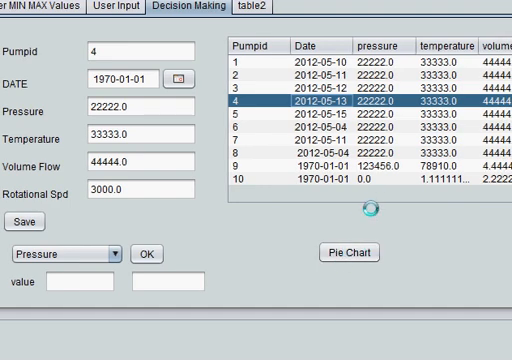
{"action": "left_click", "coordinate": [348, 252]}
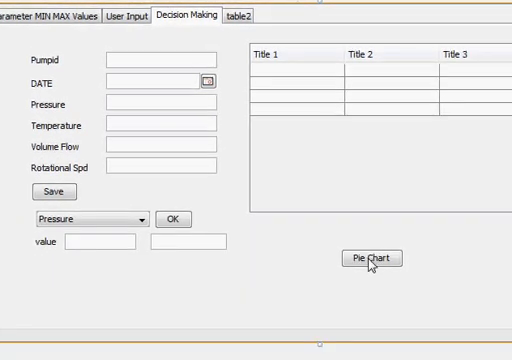
Reach the Pie Chart button's actionPerformed handler and write 'double pressure=' on its first line.
{"action": "right_click", "coordinate": [372, 258]}
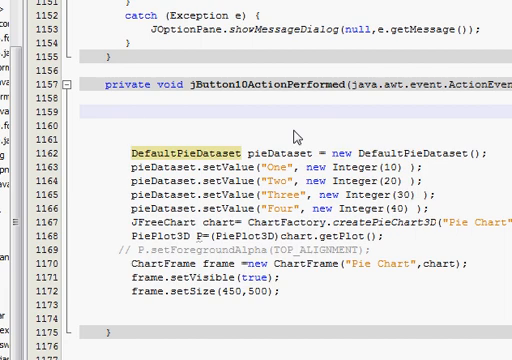
{"action": "left_click", "coordinate": [132, 112]}
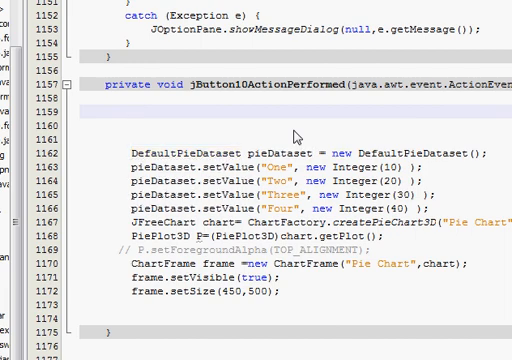
{"action": "type", "text": "dou"}
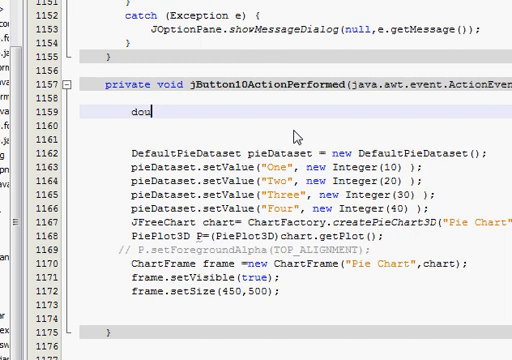
{"action": "type", "text": "ble"}
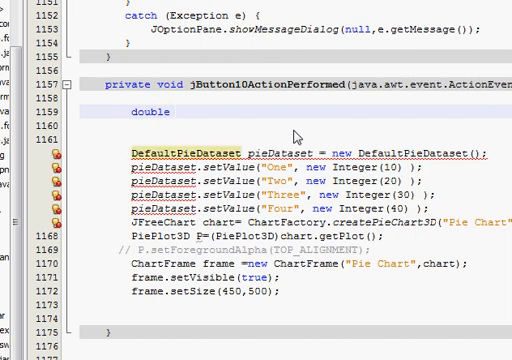
{"action": "type", "text": "="}
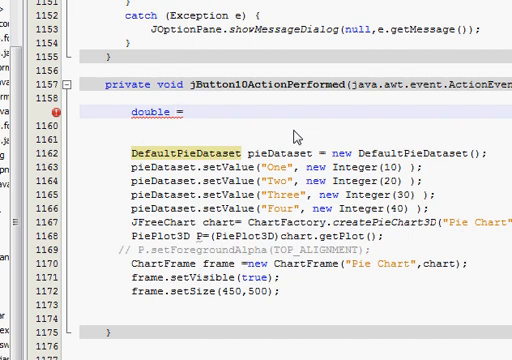
{"action": "type", "text": "pressure"}
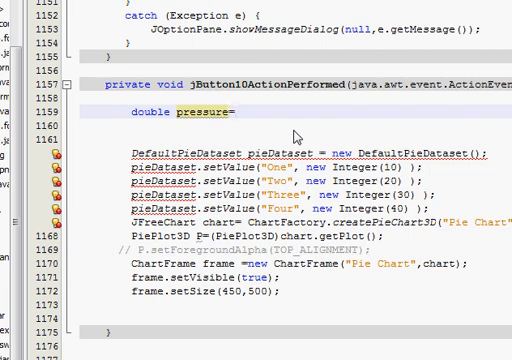
Look up the Pressure field's variable name, txt_pressure, in the form layout.
{"action": "left_click", "coordinate": [136, 78]}
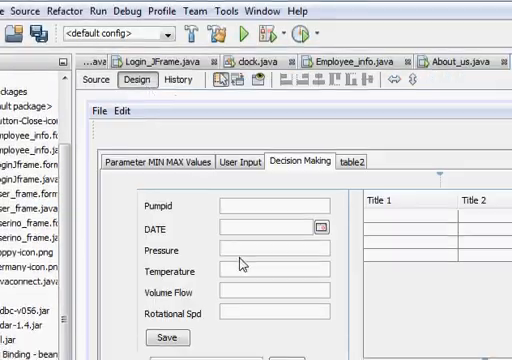
{"action": "scroll", "scroll_direction": "down", "scroll_amount": 3}
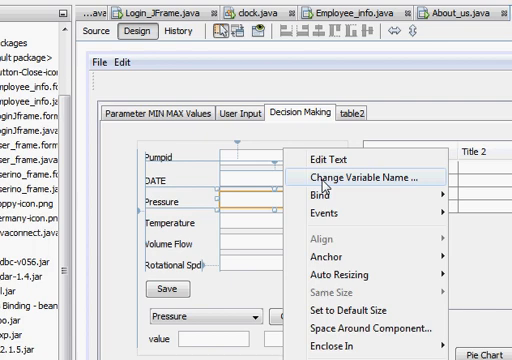
{"action": "left_click", "coordinate": [350, 178]}
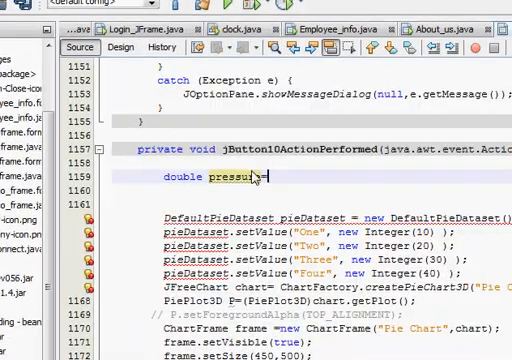
Complete the line as pressure=txt_pressure.getText();.
{"action": "type", "text": "=txt_pressure"}
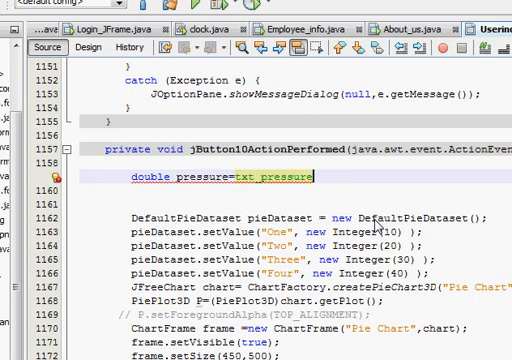
{"action": "type", "text": "."}
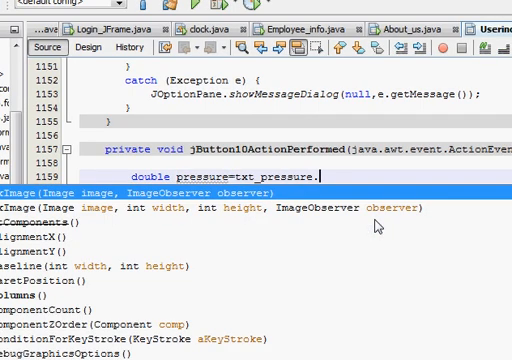
{"action": "type", "text": "get"}
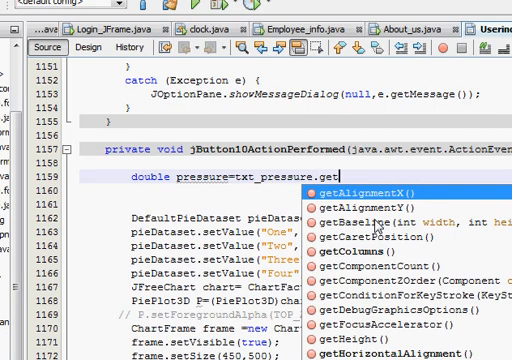
{"action": "key", "text": "Escape"}
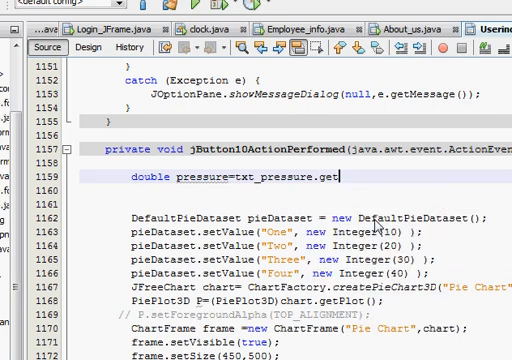
{"action": "key", "text": "Backspace"}
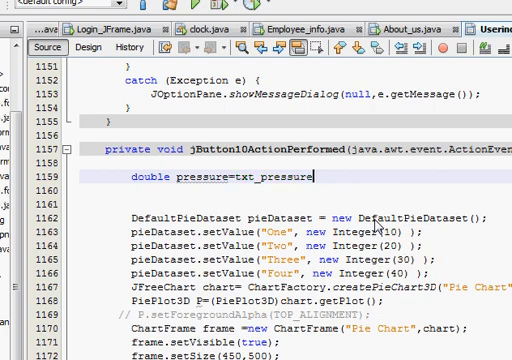
{"action": "type", "text": ".get"}
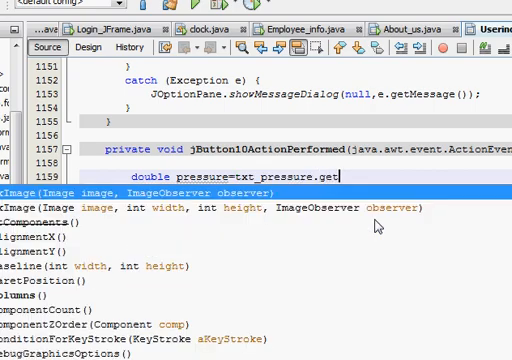
{"action": "type", "text": "t();"}
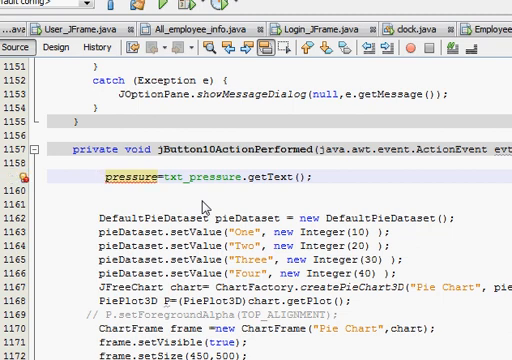
Declare String variables pressure, temperature, volumeflow and rotationalSpeed in the handler.
{"action": "type", "text": "String"}
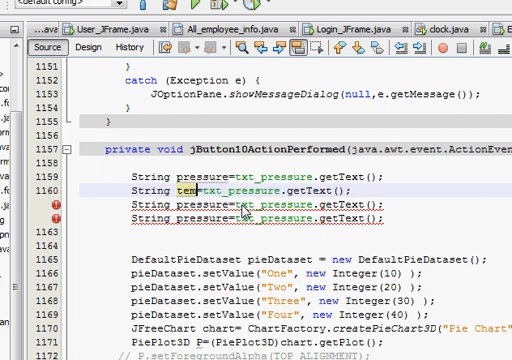
{"action": "type", "text": "erature"}
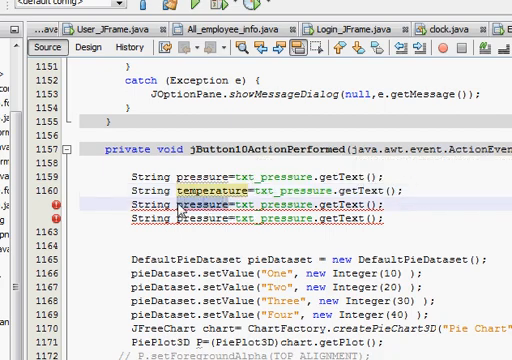
{"action": "type", "text": "vol"}
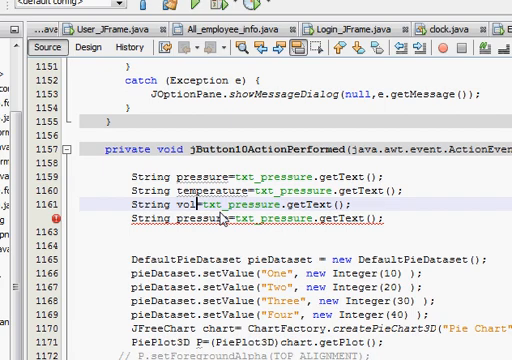
{"action": "type", "text": "umeflow"}
{"action": "left_click", "coordinate": [256, 218]}
{"action": "type", "text": "notational"}
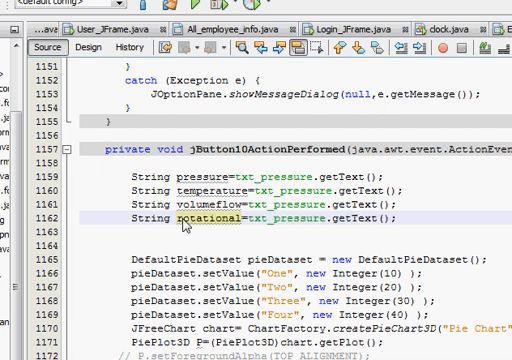
{"action": "type", "text": "Spl"}
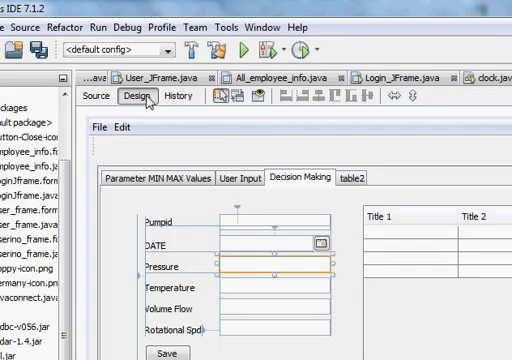
Check a form field's variable name via Change Variable Name in Design view.
{"action": "right_click", "coordinate": [244, 258]}
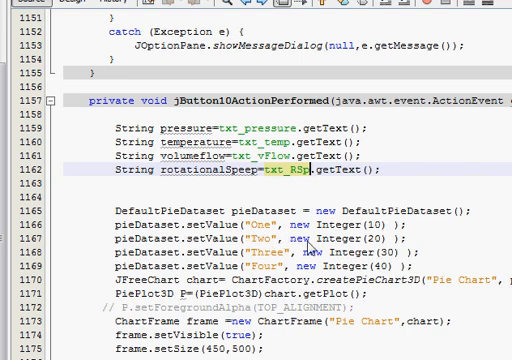
{"action": "mouse_move", "coordinate": [312, 246]}
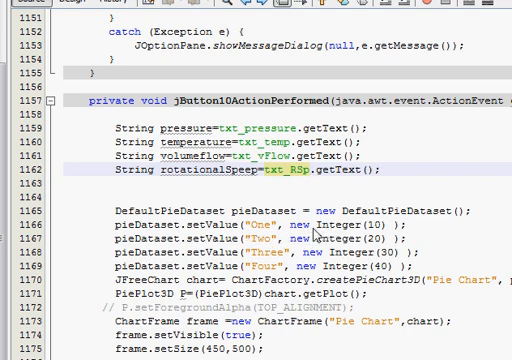
Give the first two slices the pressure value and the Temperature label in pieDataset.setValue.
{"action": "left_click", "coordinate": [312, 168]}
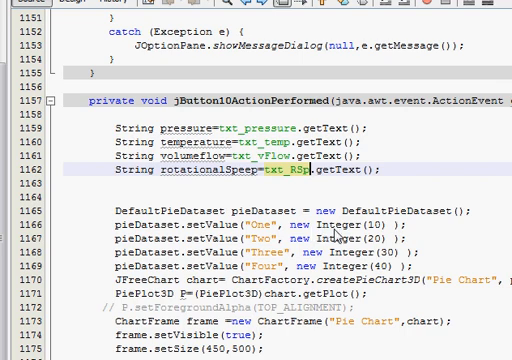
{"action": "mouse_move", "coordinate": [336, 236]}
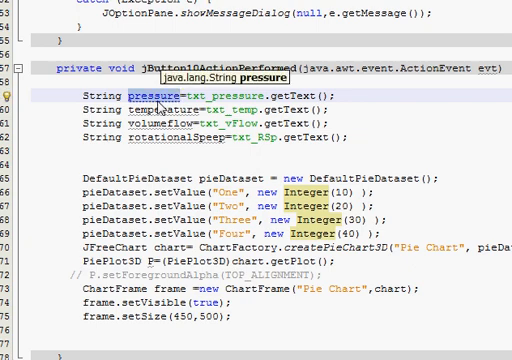
{"action": "mouse_move", "coordinate": [344, 204]}
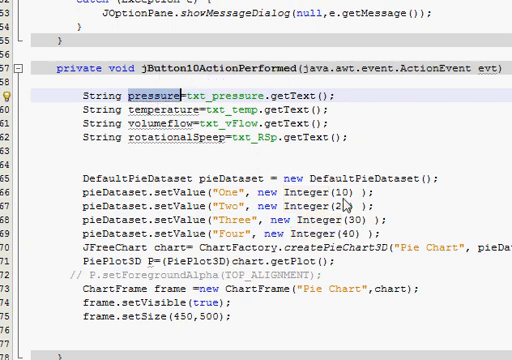
{"action": "double_click", "coordinate": [336, 188]}
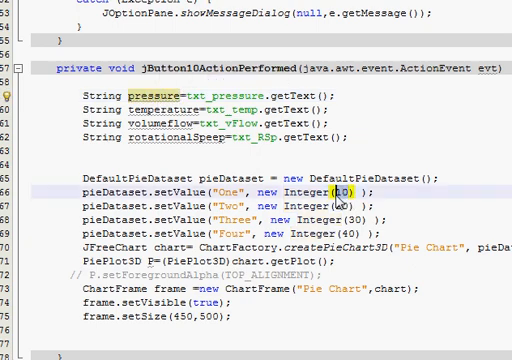
{"action": "type", "text": "pressure"}
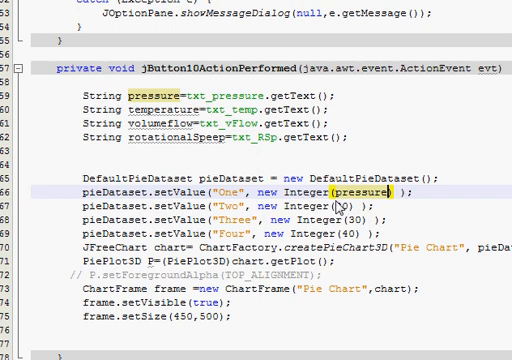
{"action": "mouse_move", "coordinate": [336, 206]}
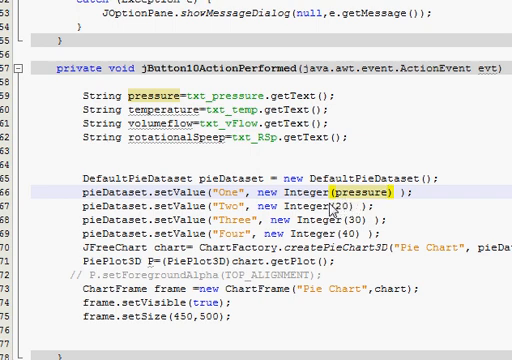
{"action": "mouse_move", "coordinate": [338, 200]}
{"action": "type", "text": "Pressur"}
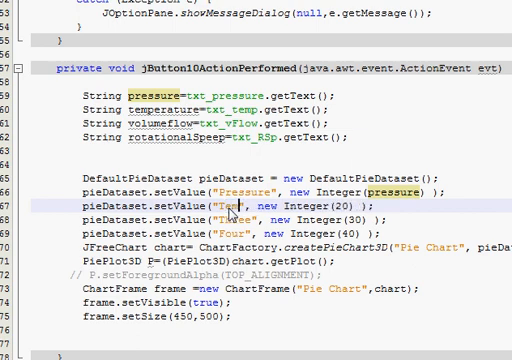
{"action": "type", "text": "Temperature"}
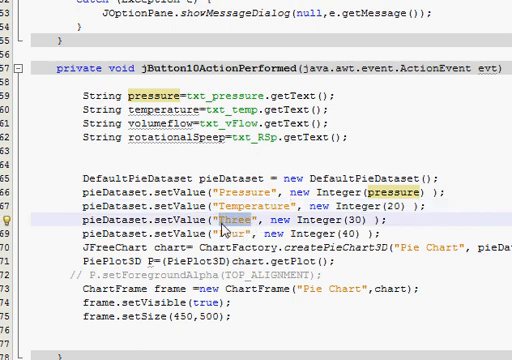
Label the remaining slices Volume Flow and Rotational and feed the third slice volumeflow.
{"action": "type", "text": "Vol"}
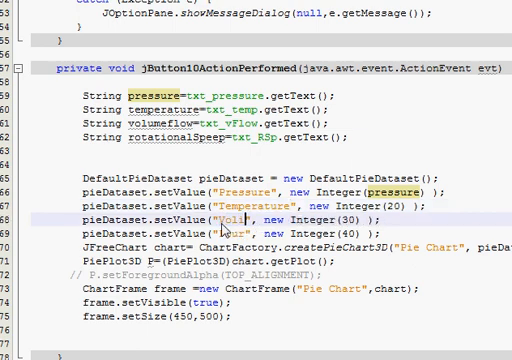
{"action": "type", "text": "ume Flow"}
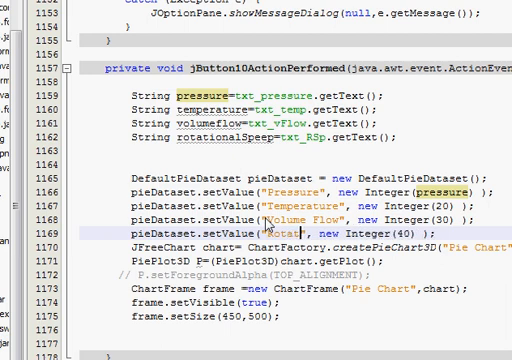
{"action": "type", "text": "rotational"}
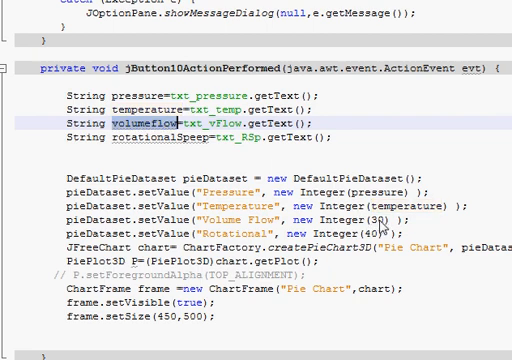
{"action": "type", "text": "volumeflow"}
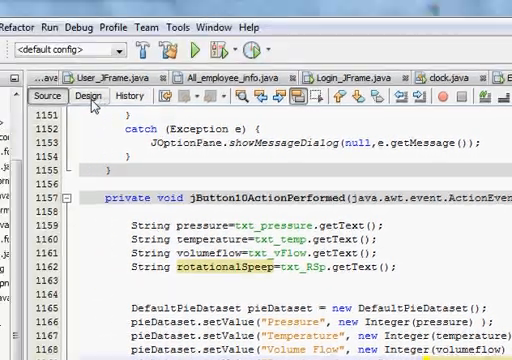
Set the fourth slice to new Integer(rotationalSpeed) and title the 3D chart "Parameter Pie Chart".
{"action": "left_click", "coordinate": [60, 96]}
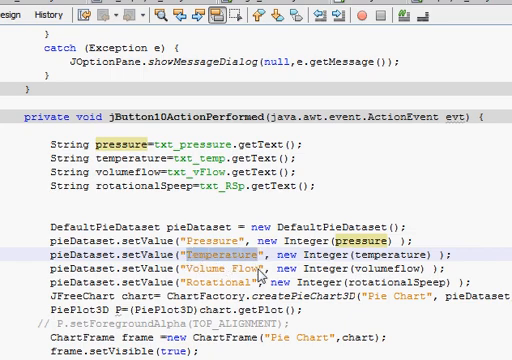
{"action": "scroll", "scroll_direction": "down", "scroll_amount": 3}
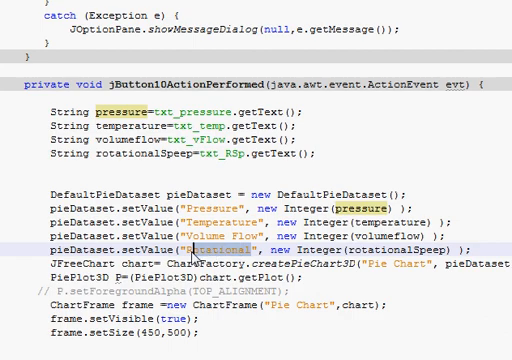
{"action": "scroll", "scroll_direction": "down", "scroll_amount": 3}
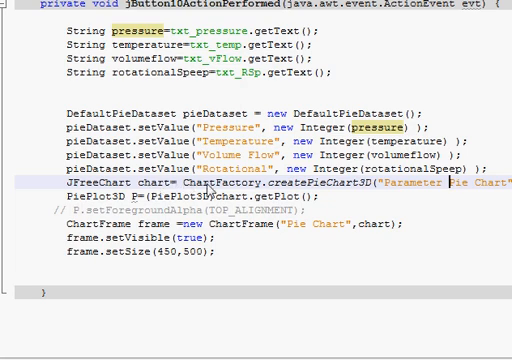
{"action": "mouse_move", "coordinate": [336, 192]}
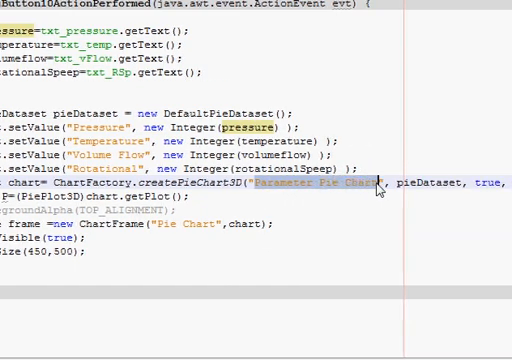
{"action": "scroll", "scroll_direction": "right", "scroll_amount": 3}
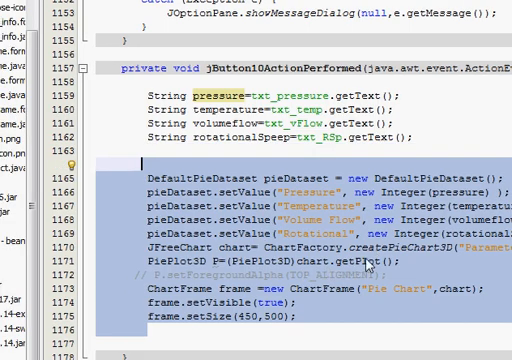
{"action": "scroll", "scroll_direction": "down", "scroll_amount": 3}
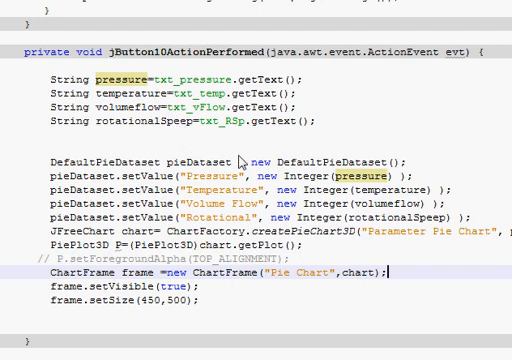
{"action": "mouse_move", "coordinate": [378, 184]}
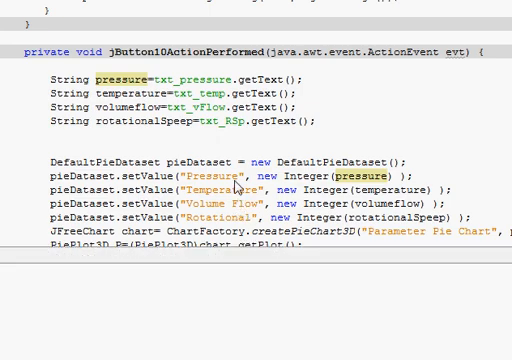
{"action": "mouse_move", "coordinate": [236, 188]}
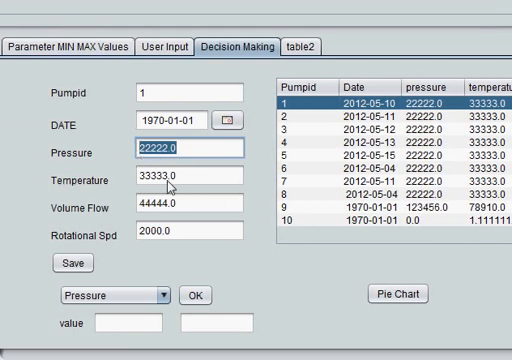
{"action": "mouse_move", "coordinate": [176, 186]}
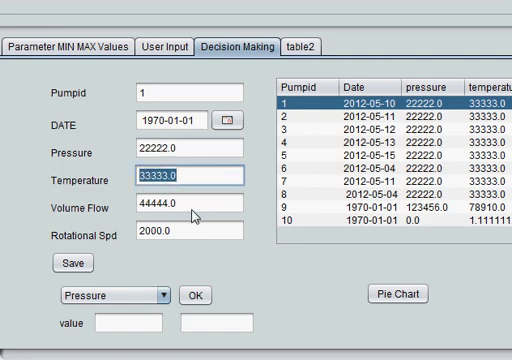
Step through the parameter fields on the running Decision Making tab for pump 1.
{"action": "left_click", "coordinate": [176, 208]}
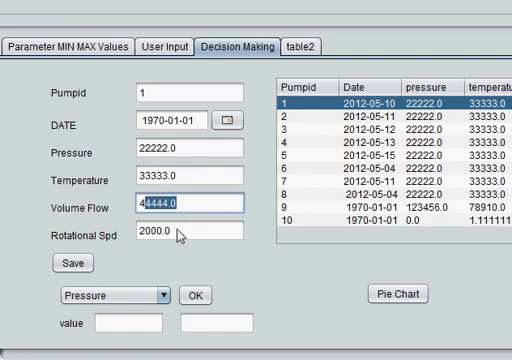
{"action": "left_click", "coordinate": [172, 236]}
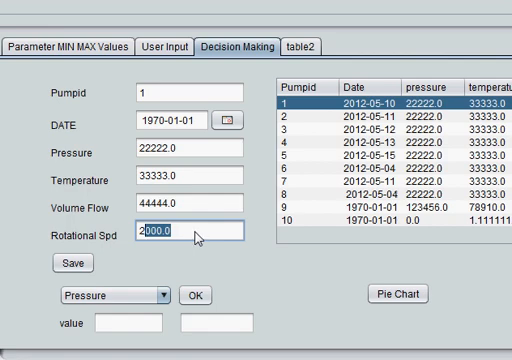
{"action": "mouse_move", "coordinate": [212, 236]}
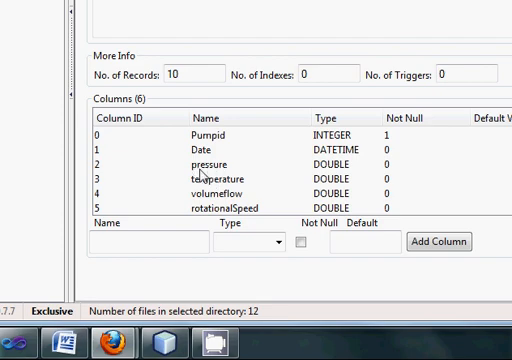
{"action": "mouse_move", "coordinate": [324, 170]}
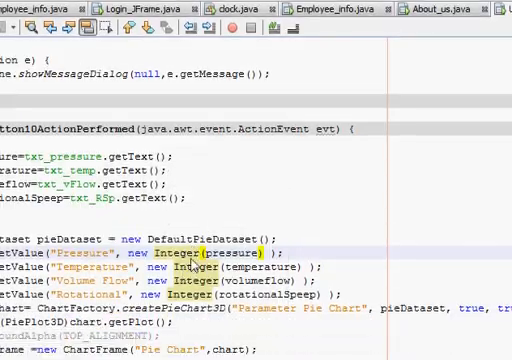
Replace new Integer(...) with new Double(...) in each pieDataset.setValue line to match the DOUBLE columns.
{"action": "scroll", "scroll_direction": "down", "scroll_amount": 3}
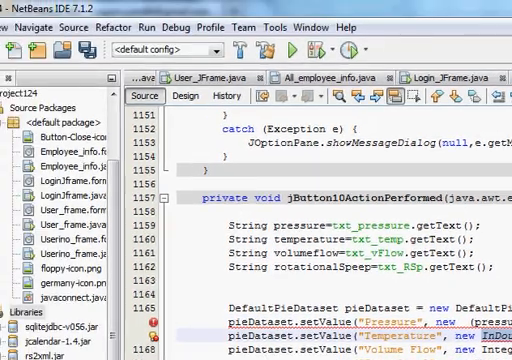
{"action": "scroll", "scroll_direction": "down", "scroll_amount": 3}
{"action": "type", "text": "pieDataset.setValue(\"Rotational\", new Double(rotationalSpeep) );"}
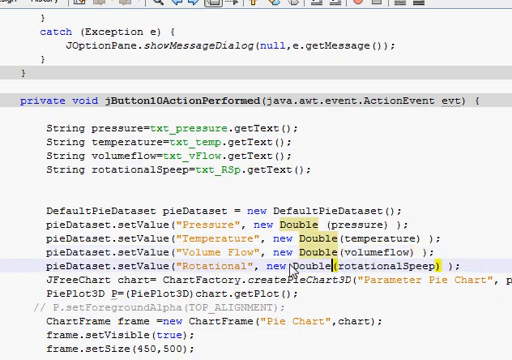
{"action": "scroll", "scroll_direction": "down", "scroll_amount": 3}
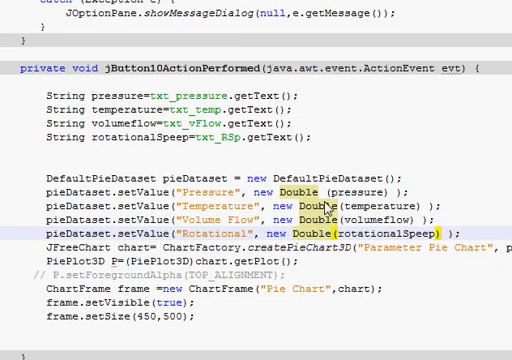
{"action": "scroll", "scroll_direction": "down", "scroll_amount": 3}
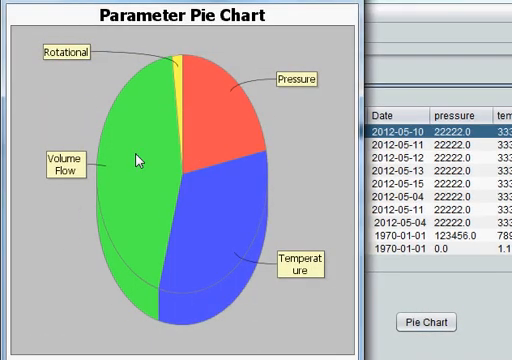
{"action": "mouse_move", "coordinate": [134, 158]}
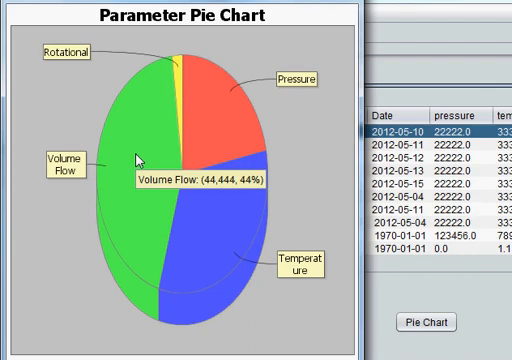
{"action": "mouse_move", "coordinate": [150, 152]}
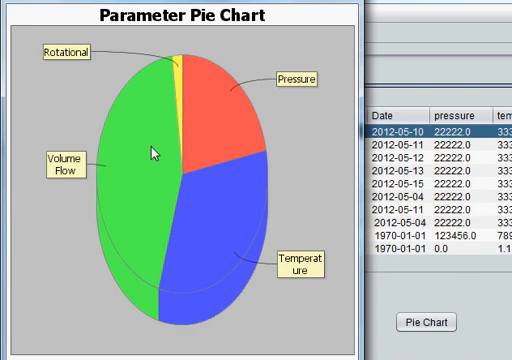
{"action": "mouse_move", "coordinate": [212, 216]}
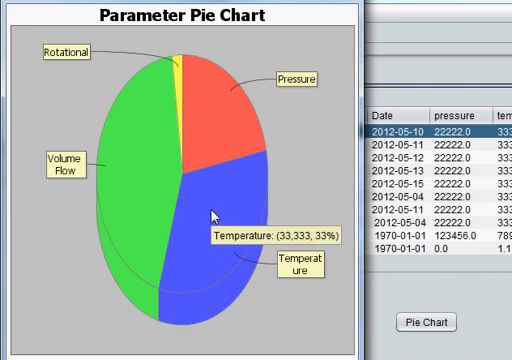
{"action": "mouse_move", "coordinate": [138, 188]}
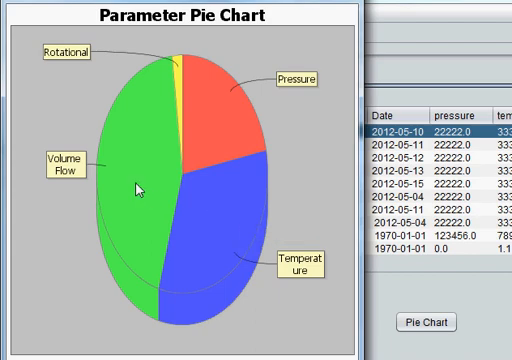
{"action": "mouse_move", "coordinate": [136, 186]}
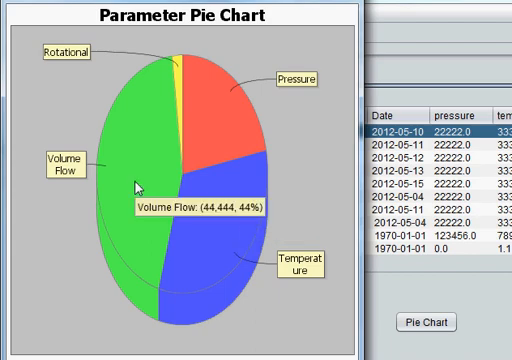
{"action": "mouse_move", "coordinate": [224, 122]}
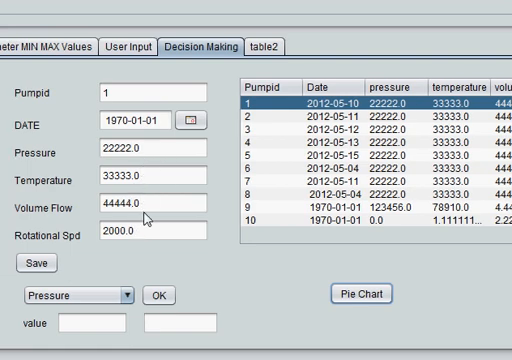
{"action": "mouse_move", "coordinate": [332, 228]}
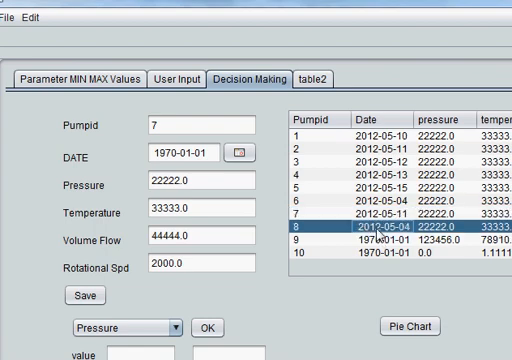
{"action": "mouse_move", "coordinate": [378, 248]}
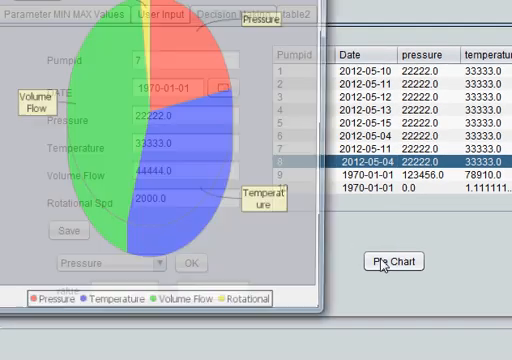
Close the pie chart window, leaving pump 7's record visible.
{"action": "left_click", "coordinate": [396, 260]}
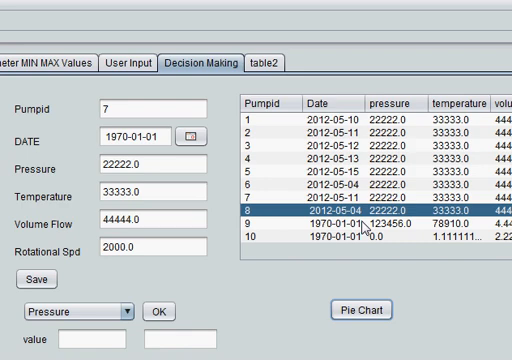
{"action": "mouse_move", "coordinate": [368, 224]}
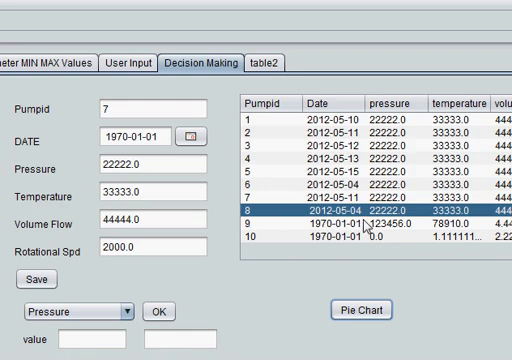